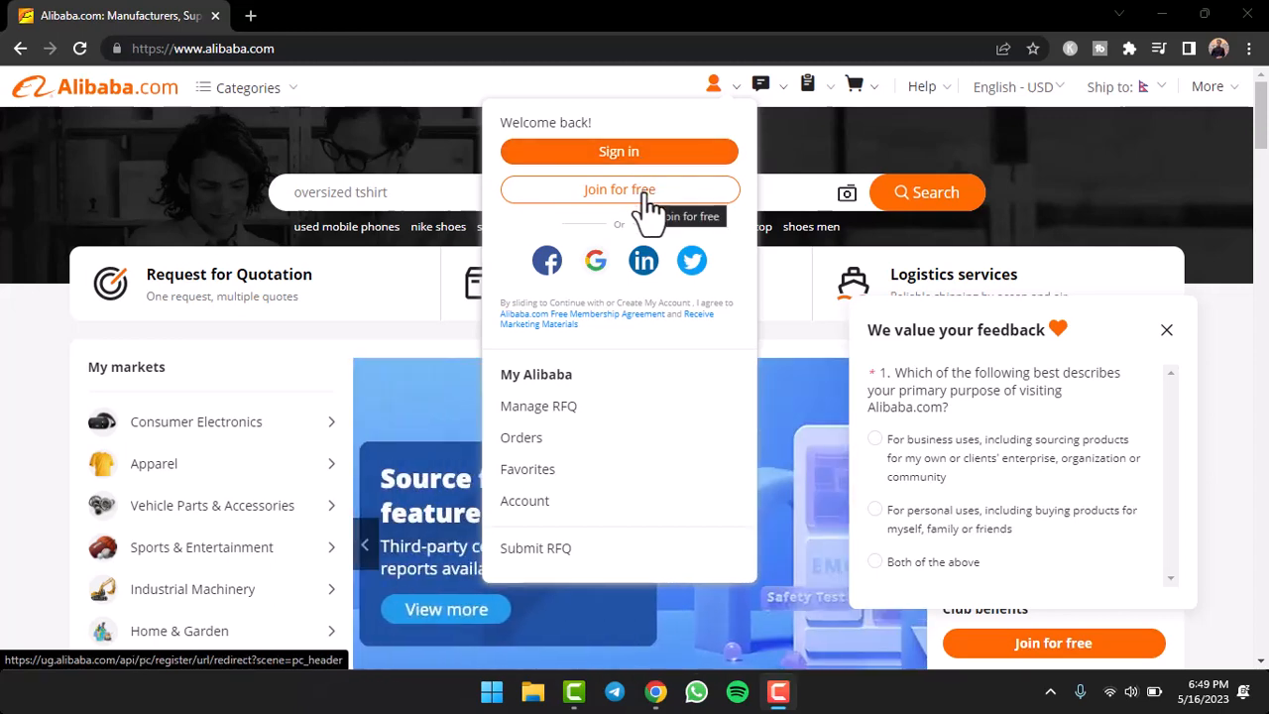
{"action": "mouse_move", "coordinate": [612, 216]}
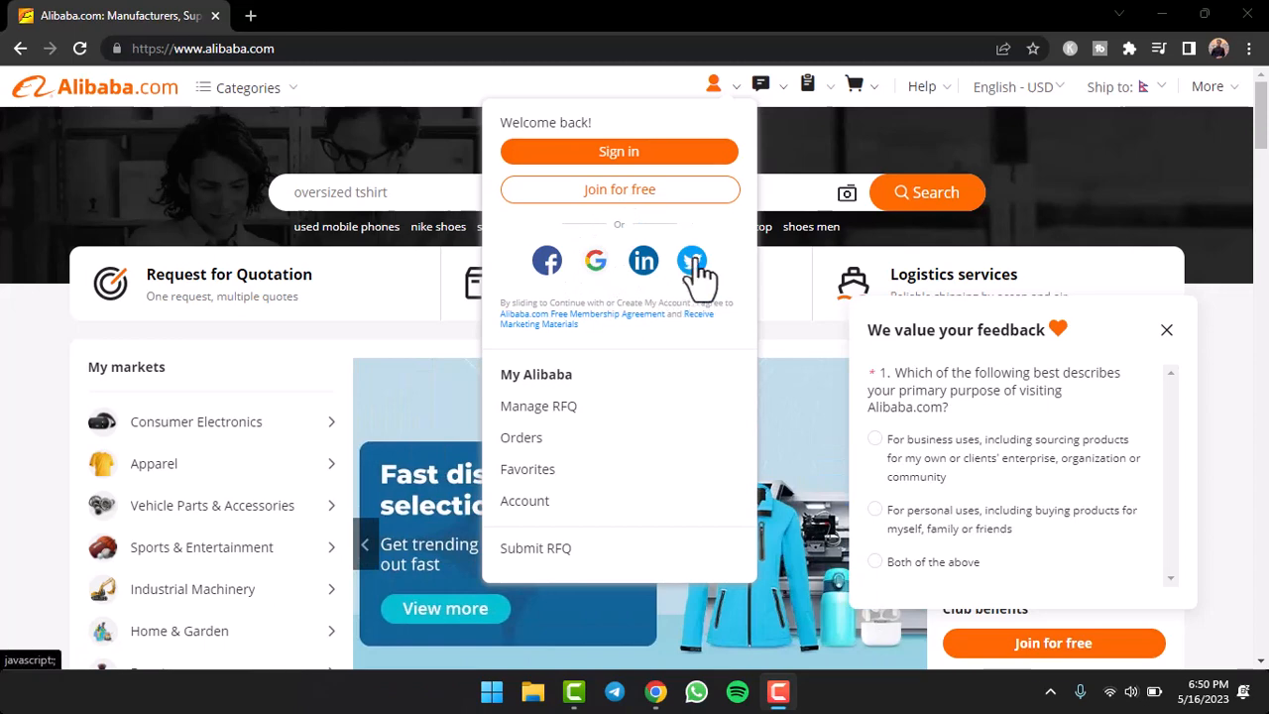
Dismiss the survey, start Google sign-up from the account menu and choose the Google account.
{"action": "left_click", "coordinate": [1165, 330]}
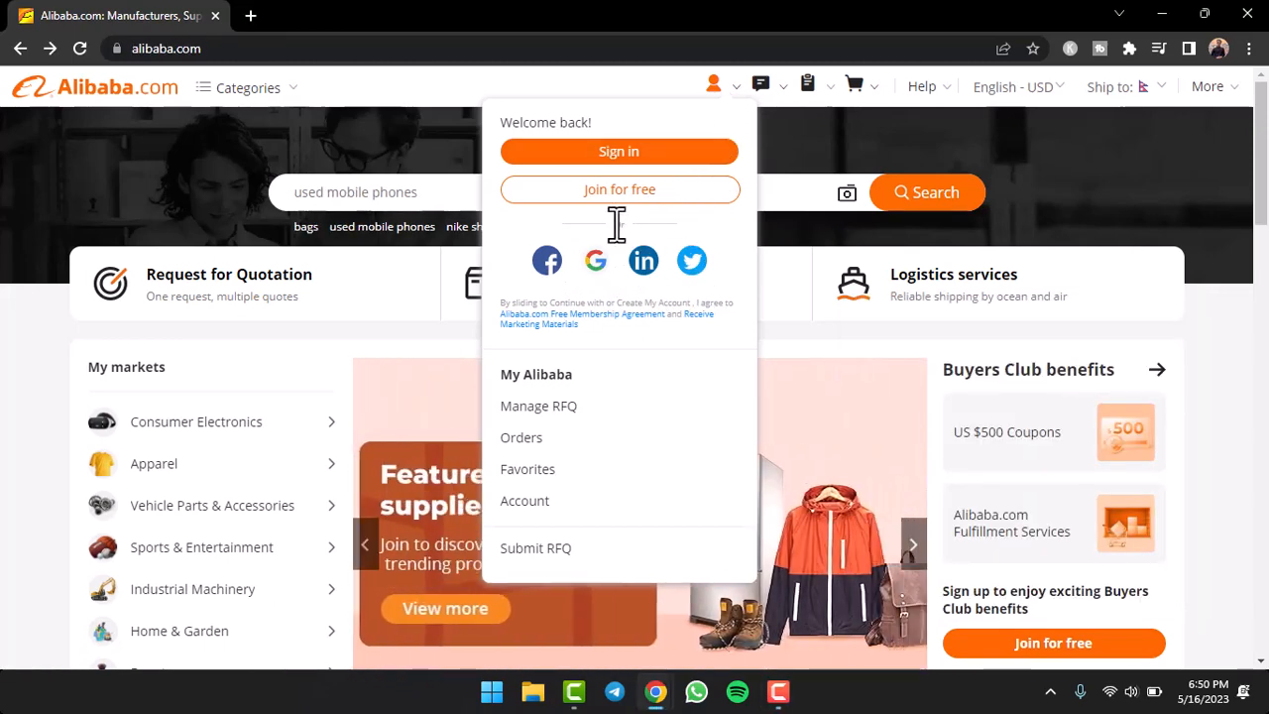
{"action": "left_click", "coordinate": [595, 260]}
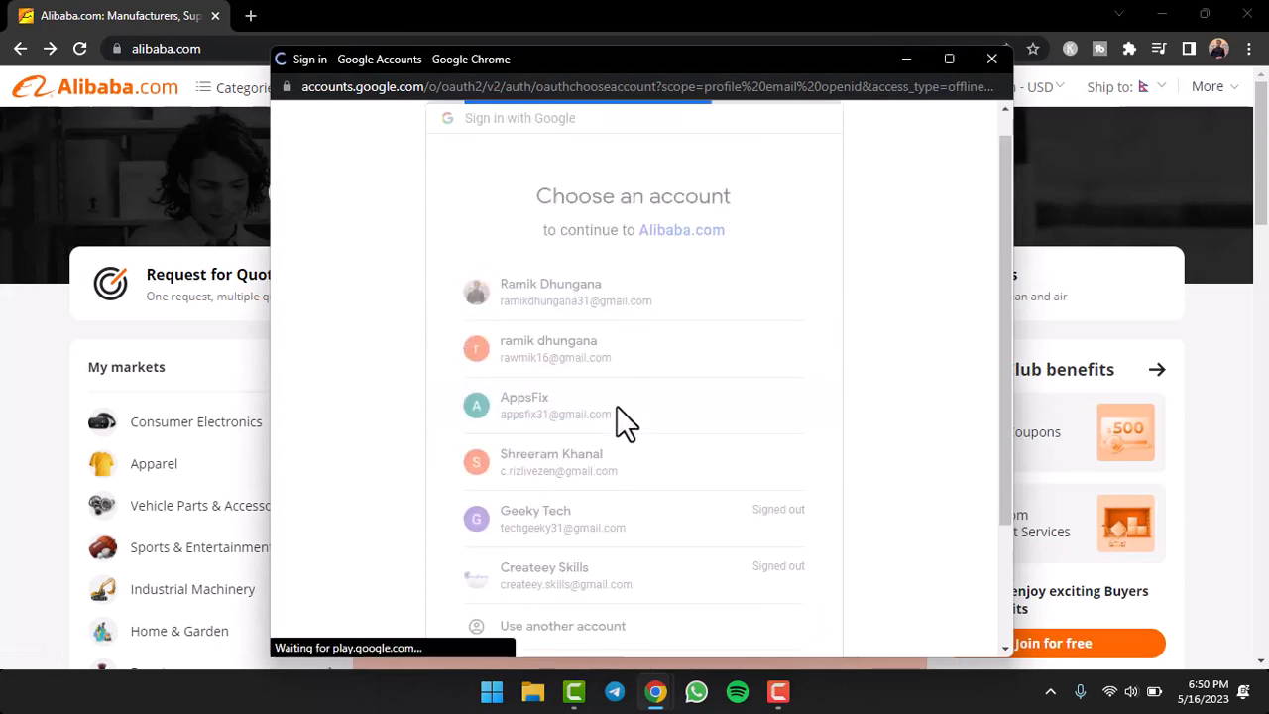
{"action": "left_click", "coordinate": [555, 404]}
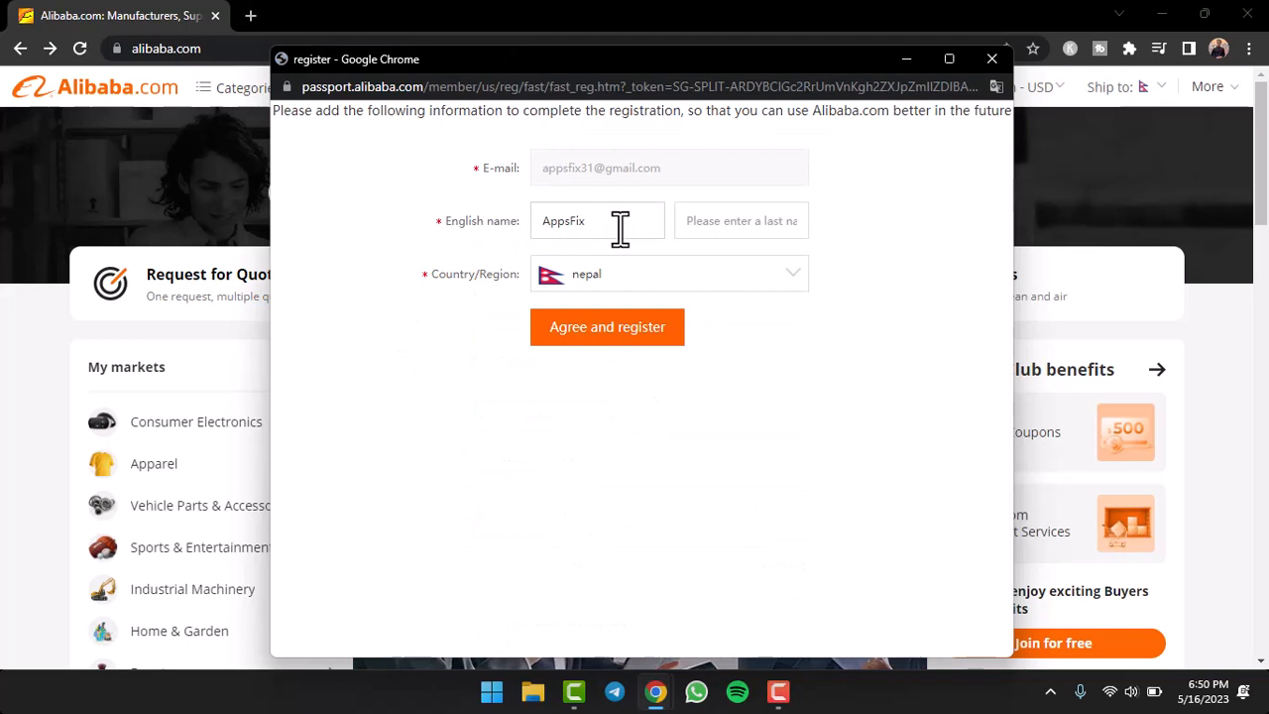
Replace the prefilled name with 'Dhungana' and agree and register the account.
{"action": "double_click", "coordinate": [563, 220]}
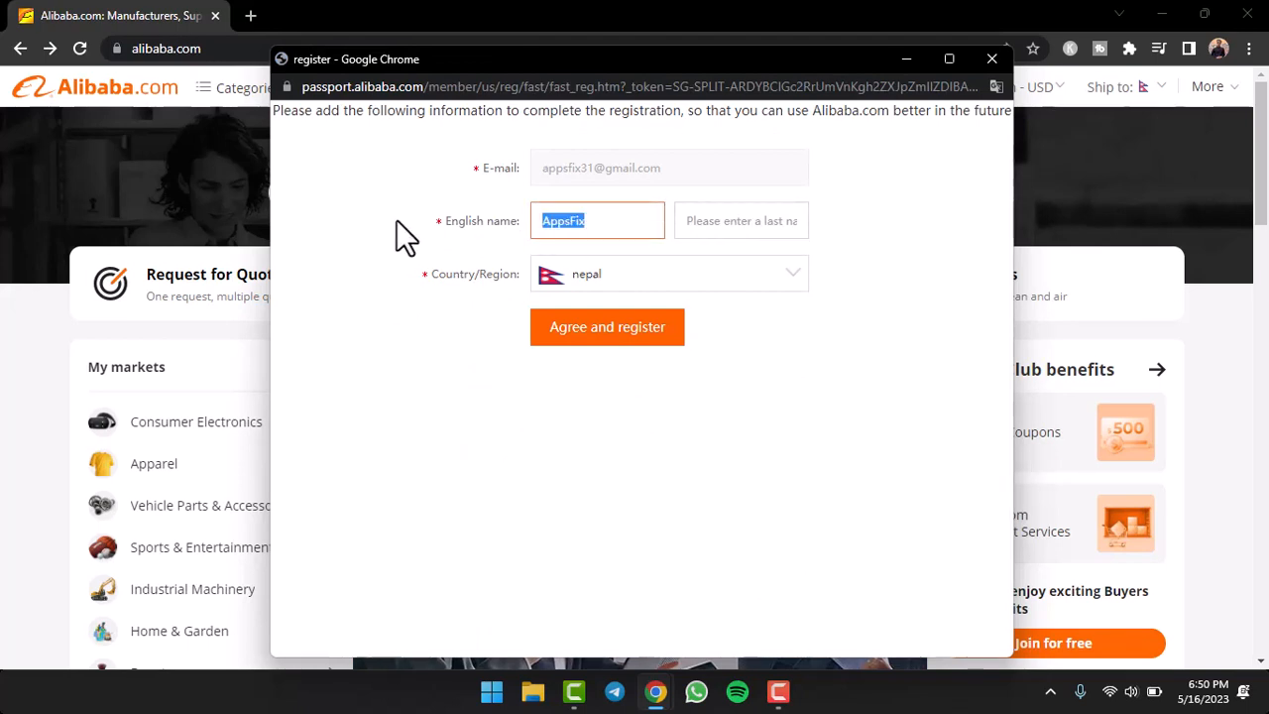
{"action": "type", "text": "Dhungana"}
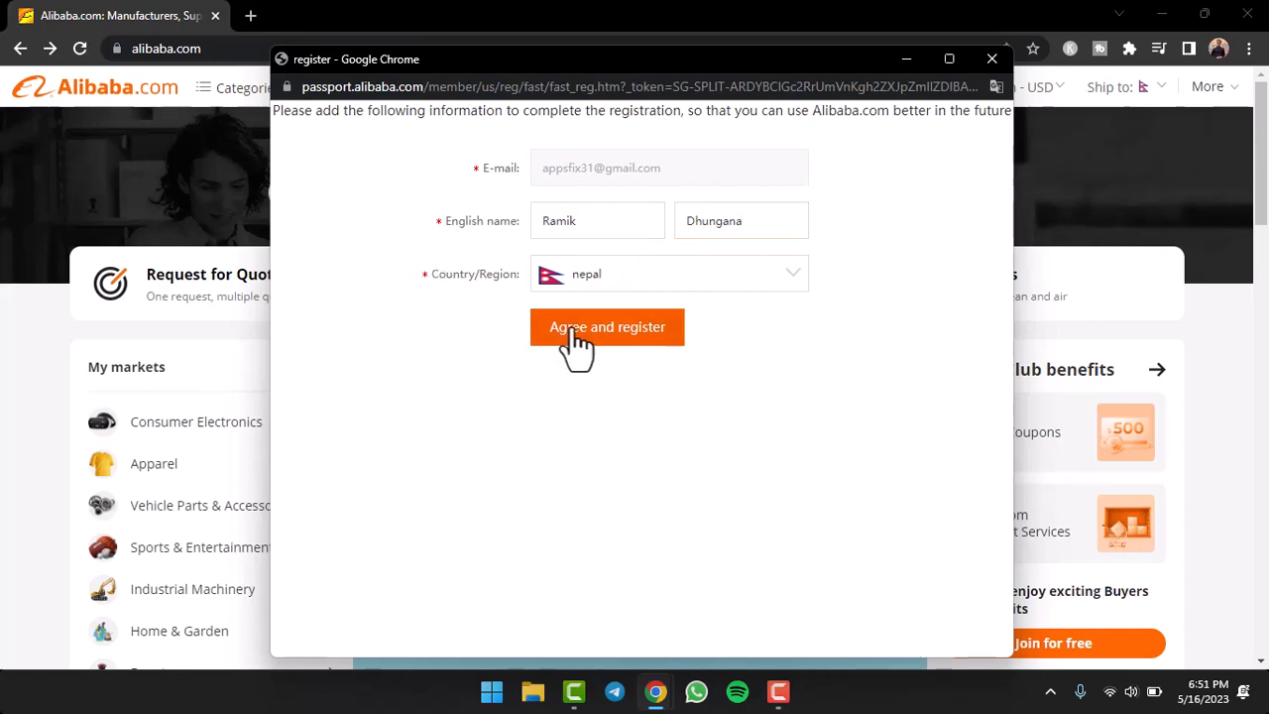
{"action": "left_click", "coordinate": [607, 327]}
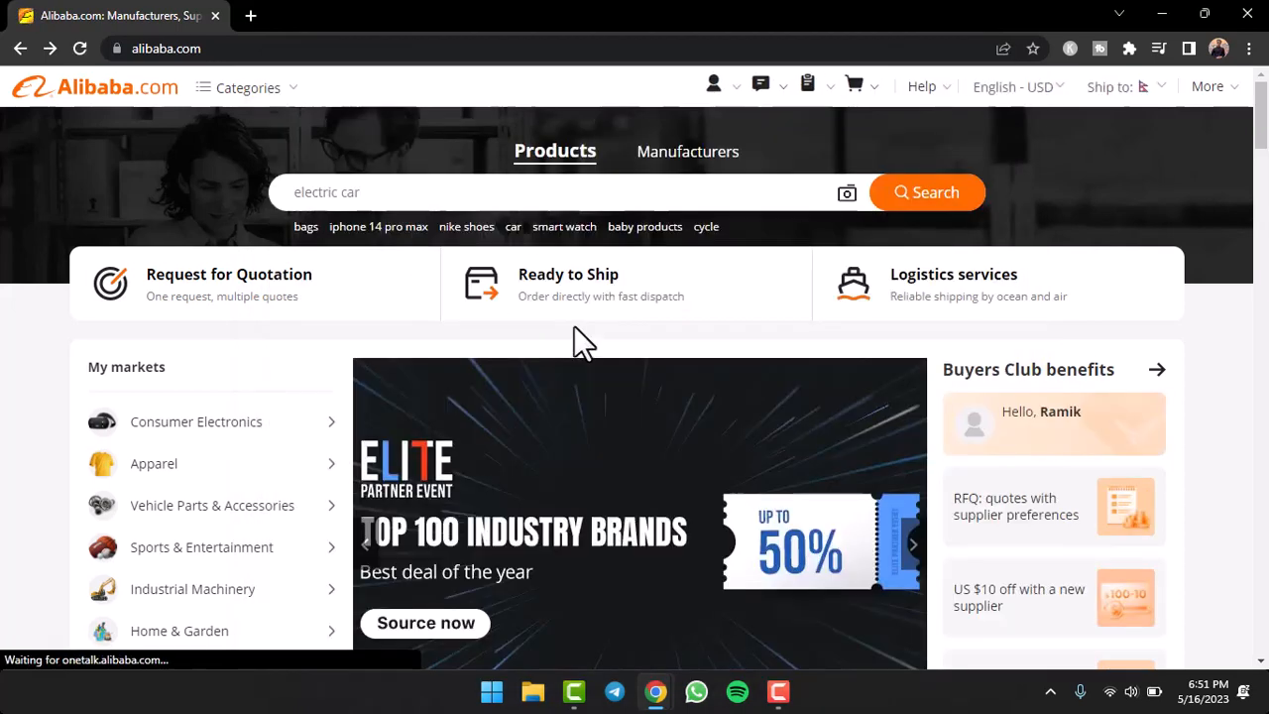
{"action": "left_click", "coordinate": [714, 84]}
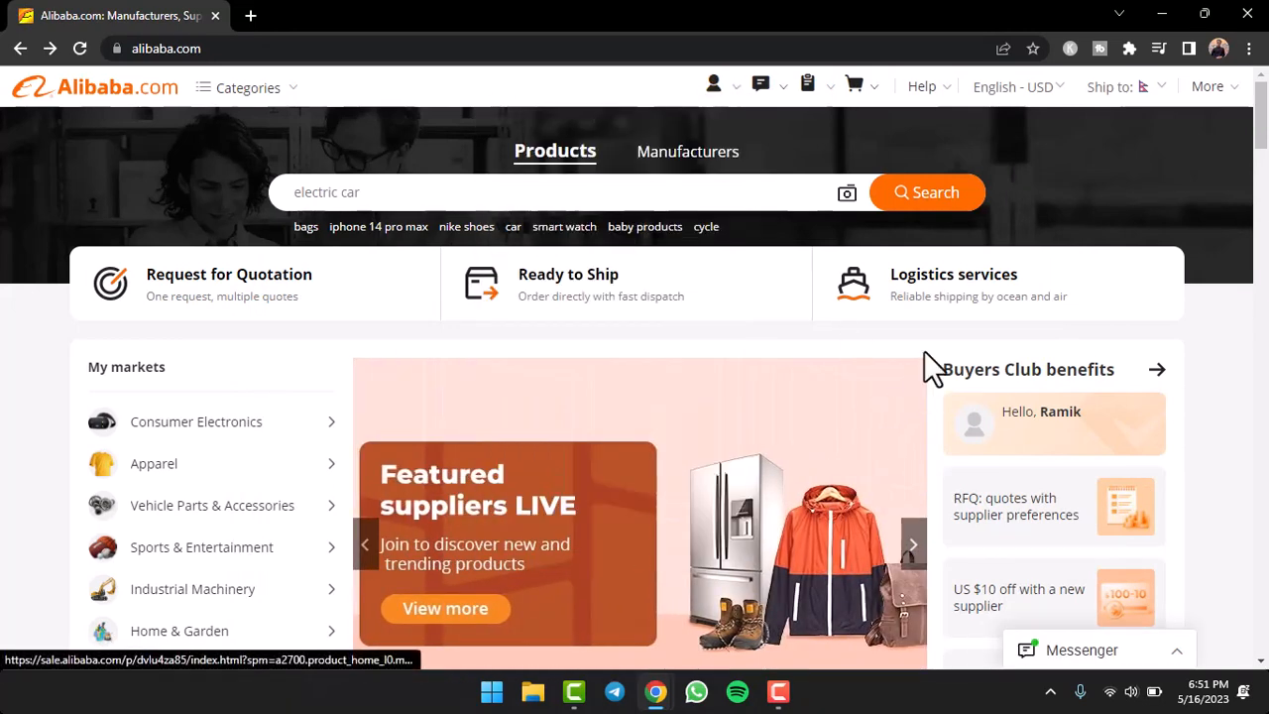
{"action": "scroll", "scroll_direction": "down", "scroll_amount": 3}
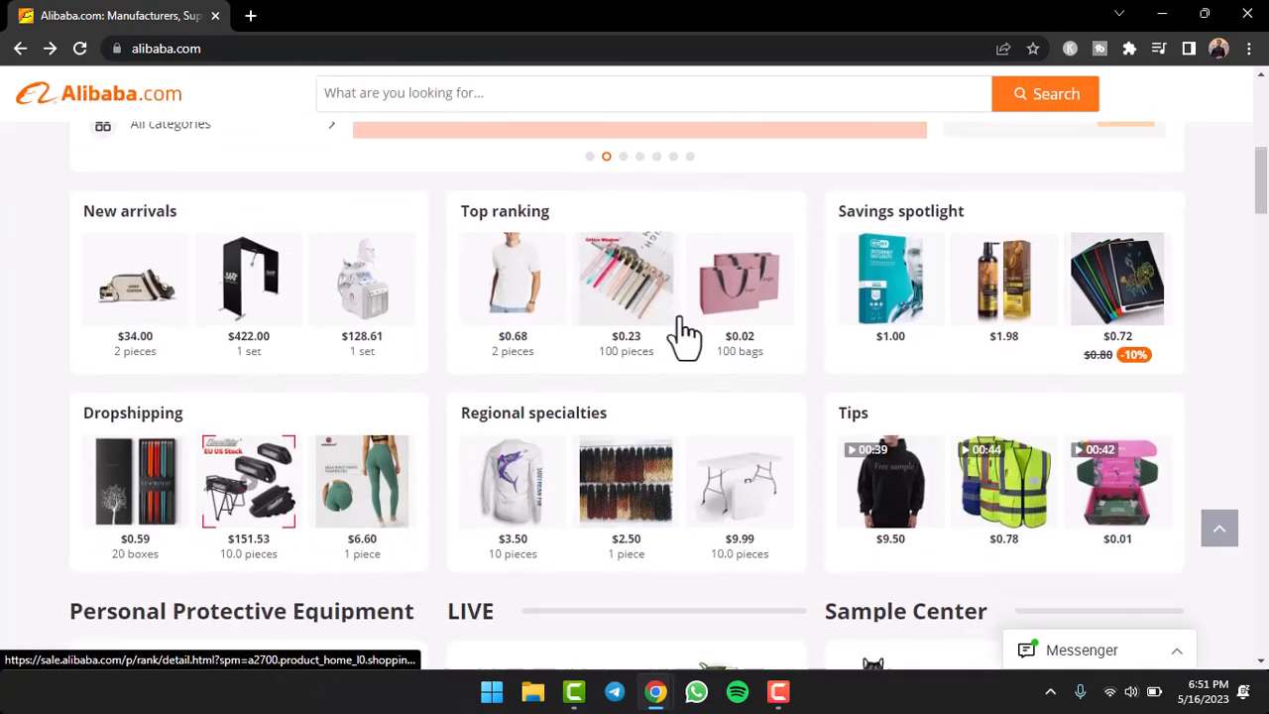
{"action": "scroll", "scroll_direction": "down", "scroll_amount": 3}
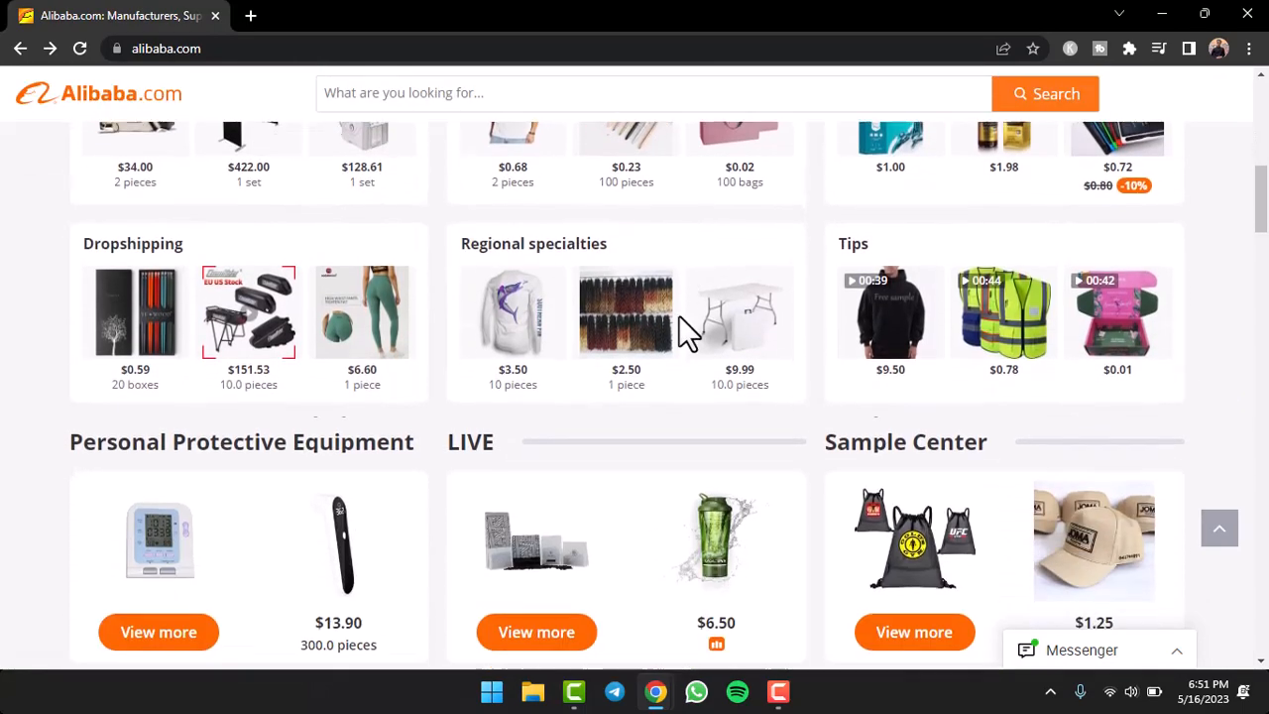
{"action": "scroll", "scroll_direction": "down", "scroll_amount": 3}
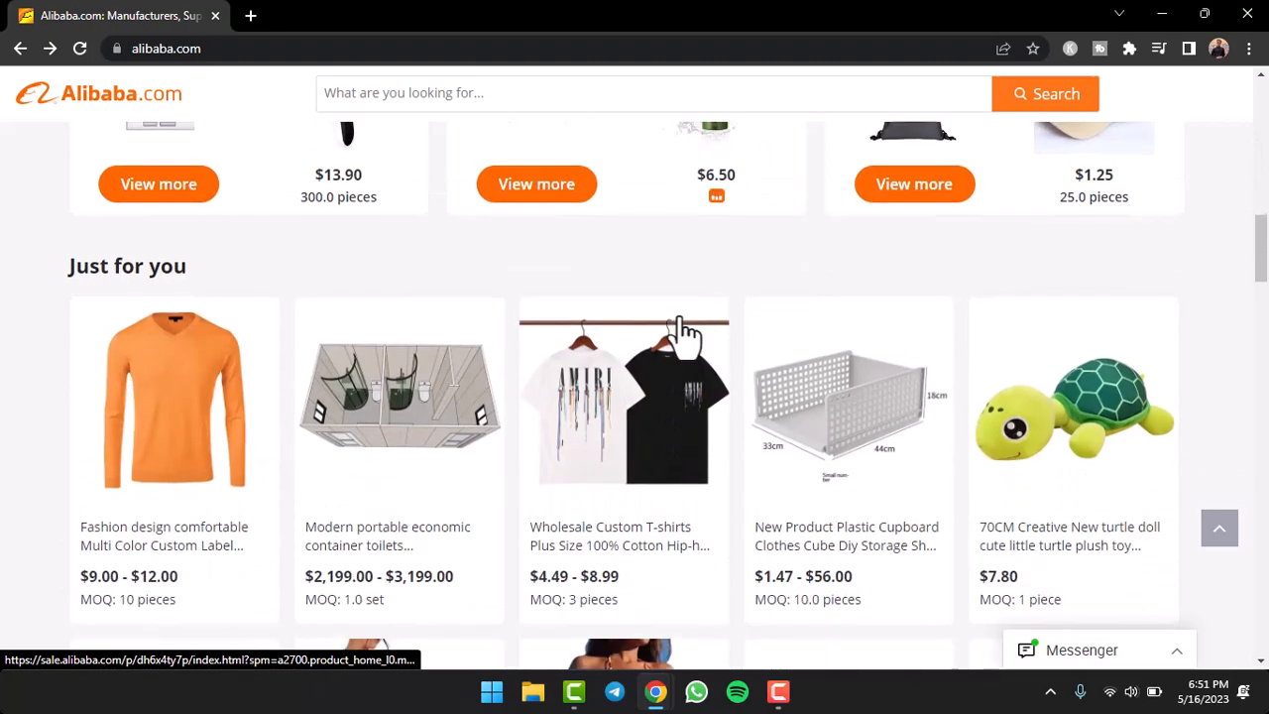
{"action": "scroll", "scroll_direction": "down", "scroll_amount": 3}
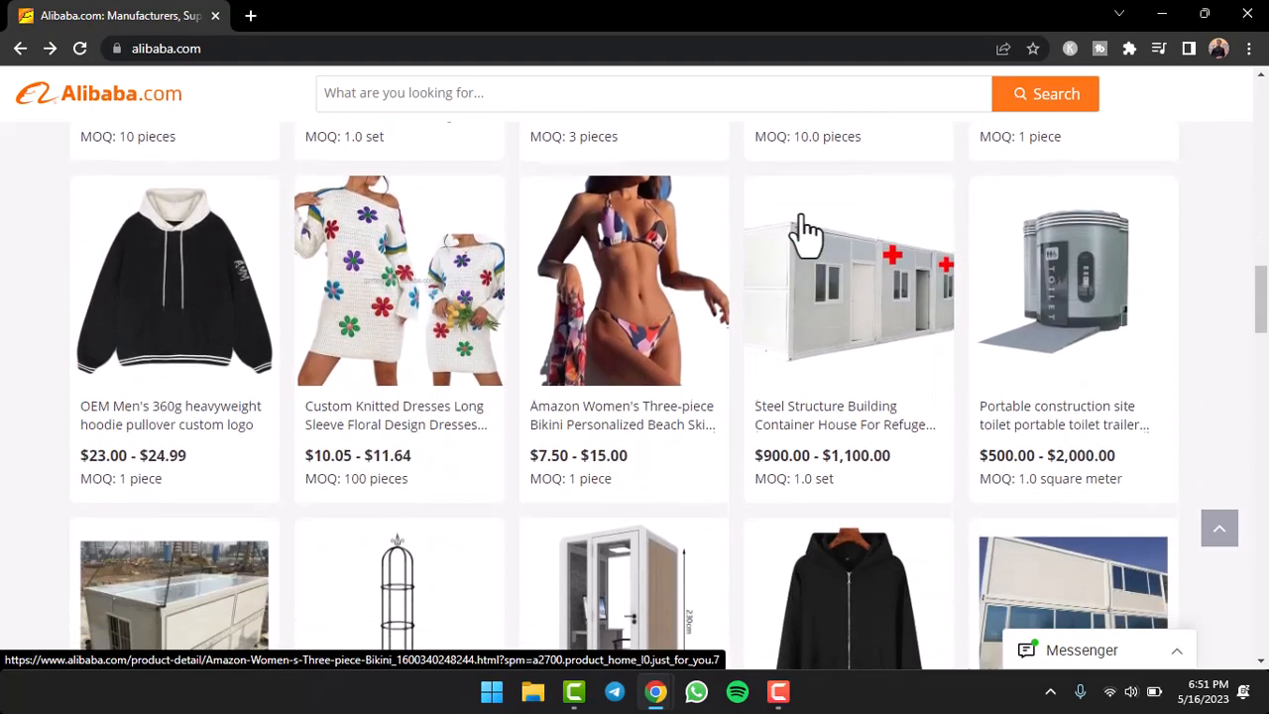